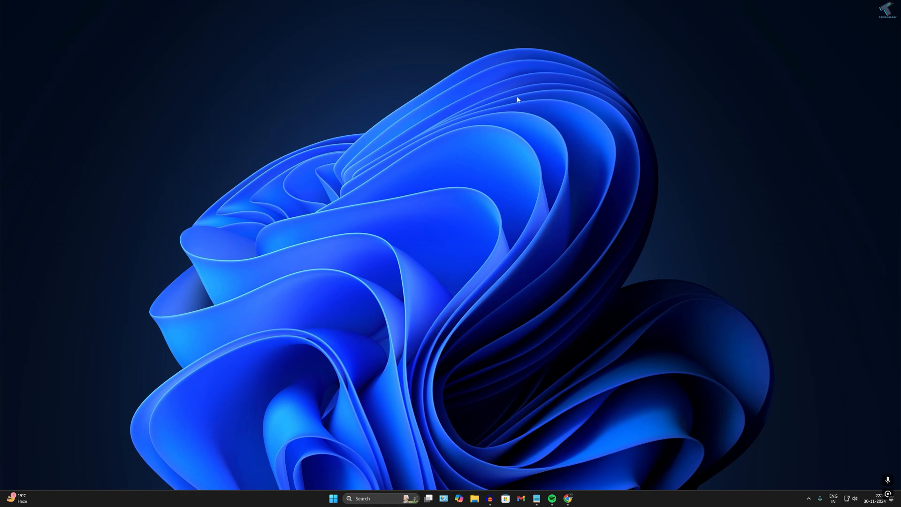
pyautogui.moveTo(506, 161)
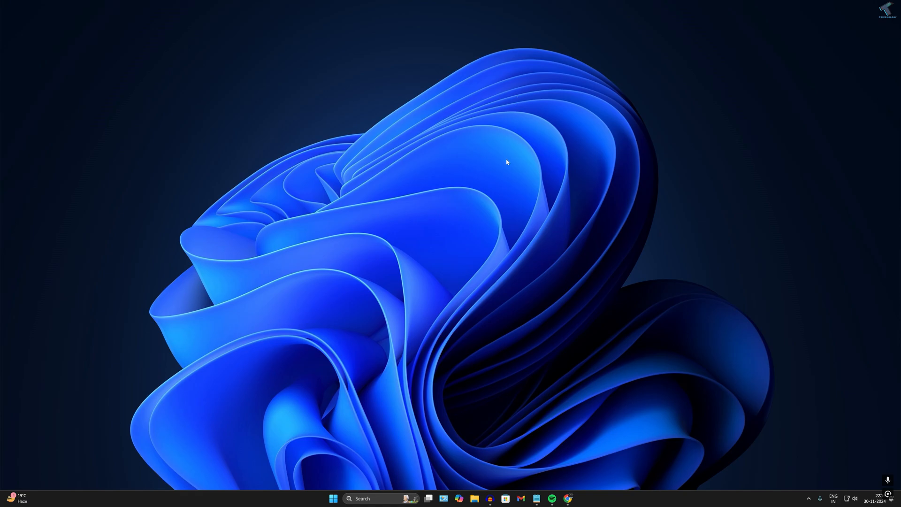
pyautogui.moveTo(496, 178)
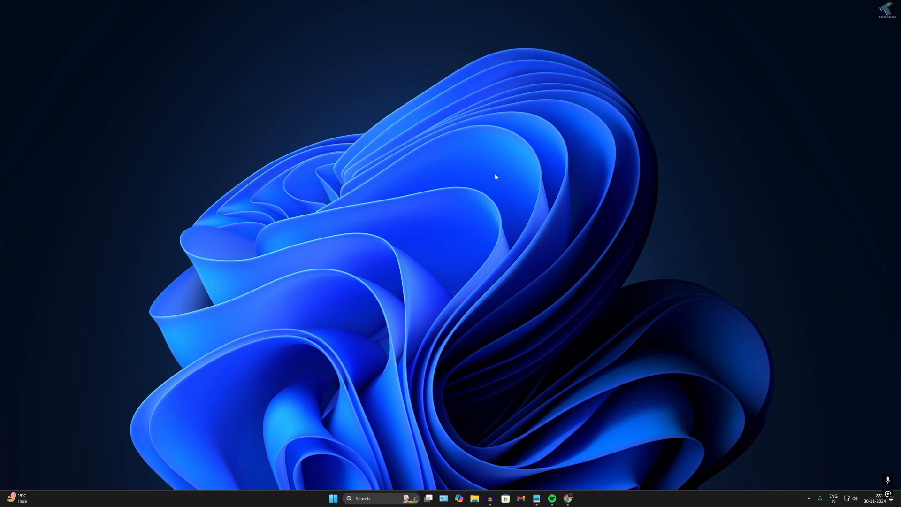
pyautogui.moveTo(457, 260)
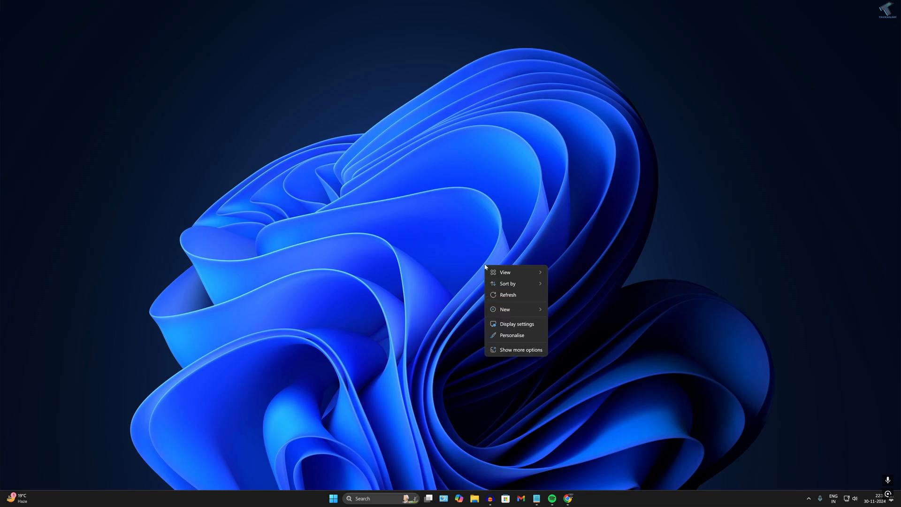
pyautogui.moveTo(517, 324)
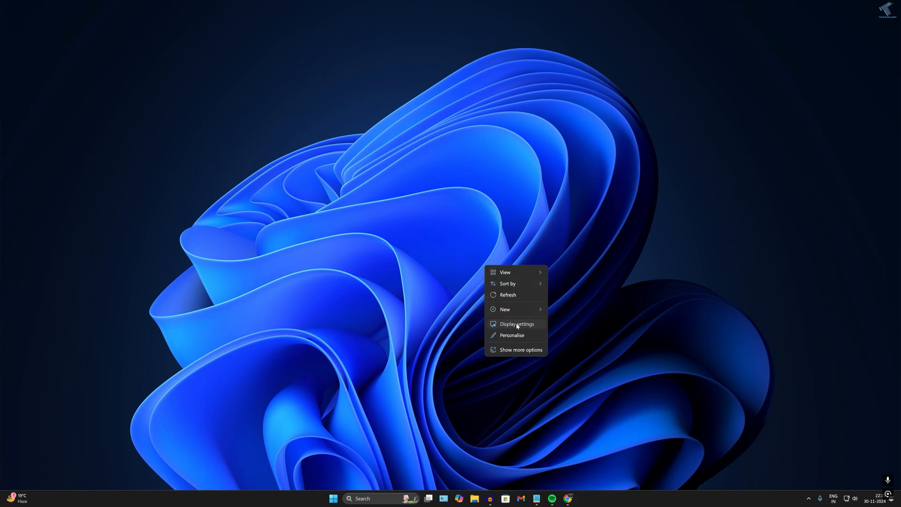
# Open Display settings from the desktop context menu
pyautogui.click(516, 323)
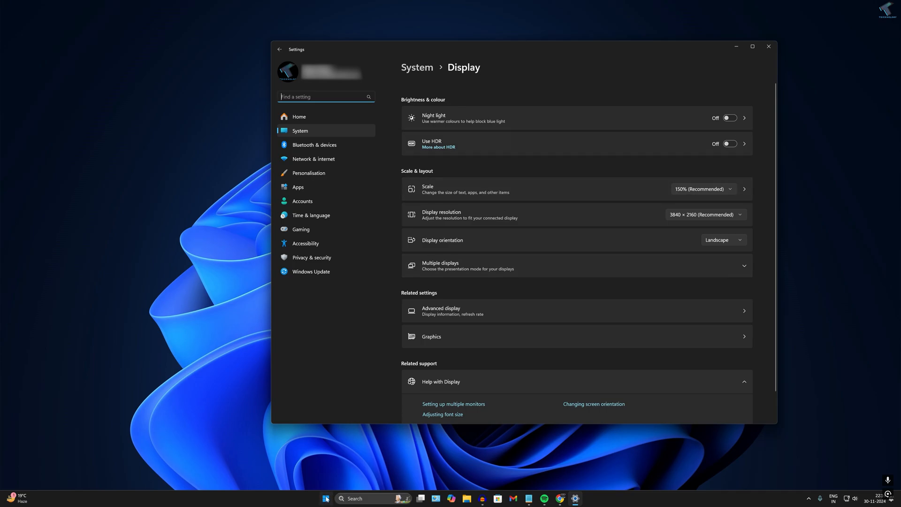
pyautogui.moveTo(330, 423)
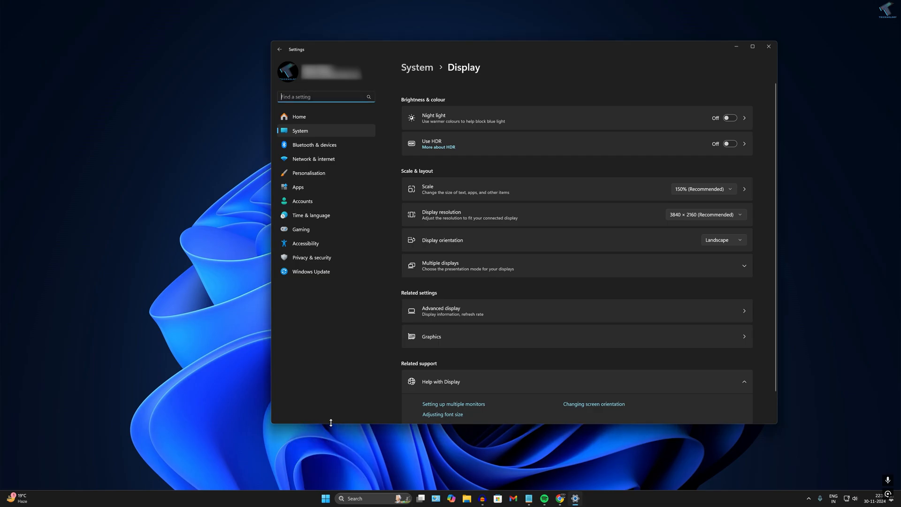
pyautogui.moveTo(531, 83)
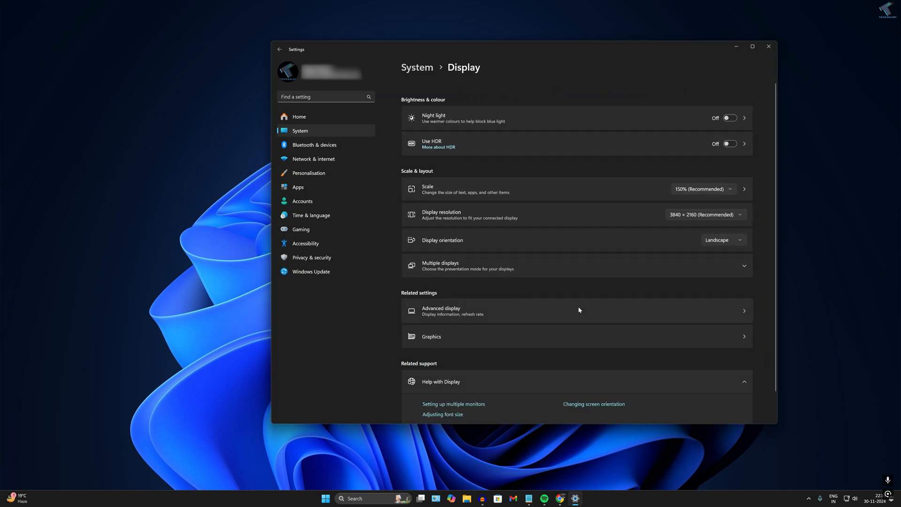
pyautogui.moveTo(507, 266)
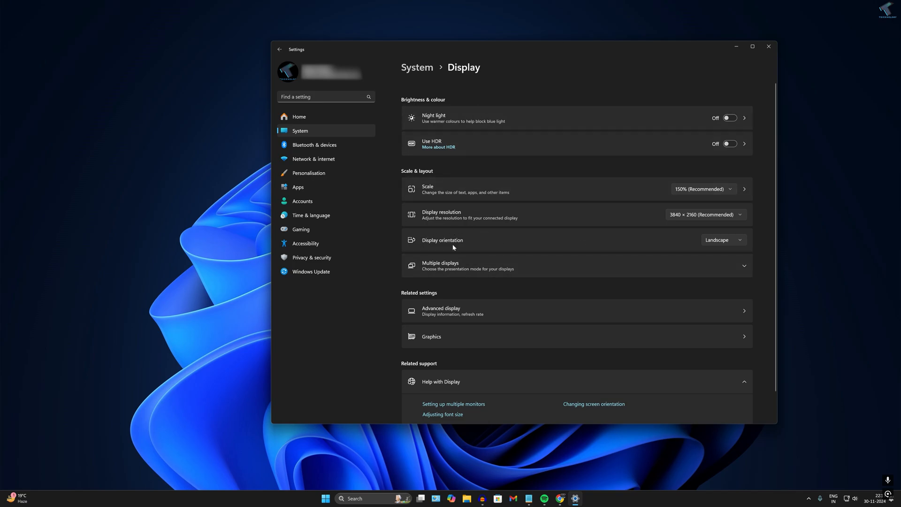
pyautogui.moveTo(719, 247)
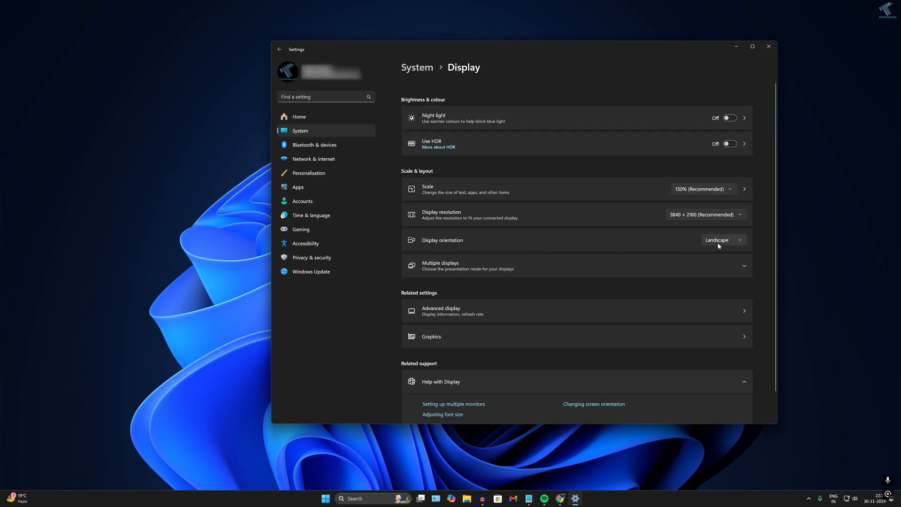
# View the Portrait and flipped orientation choices, keep Landscape, and close Settings
pyautogui.click(723, 240)
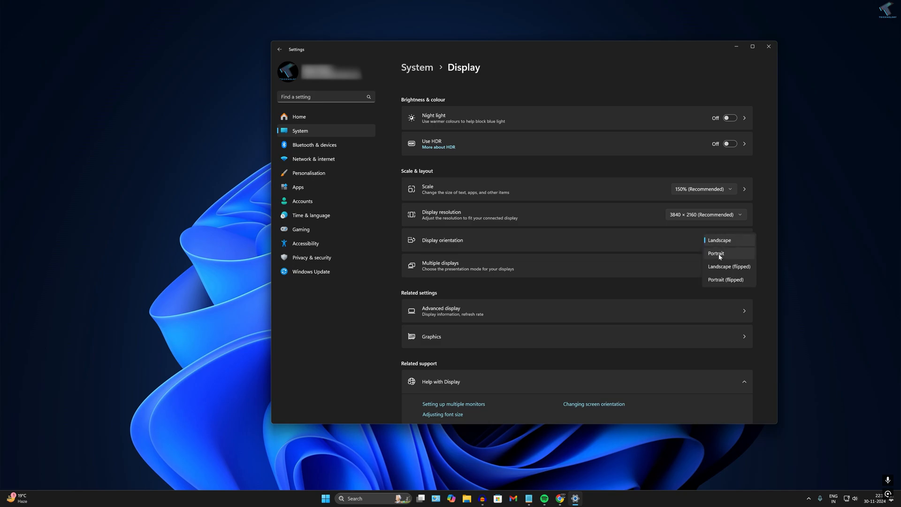
pyautogui.moveTo(730, 271)
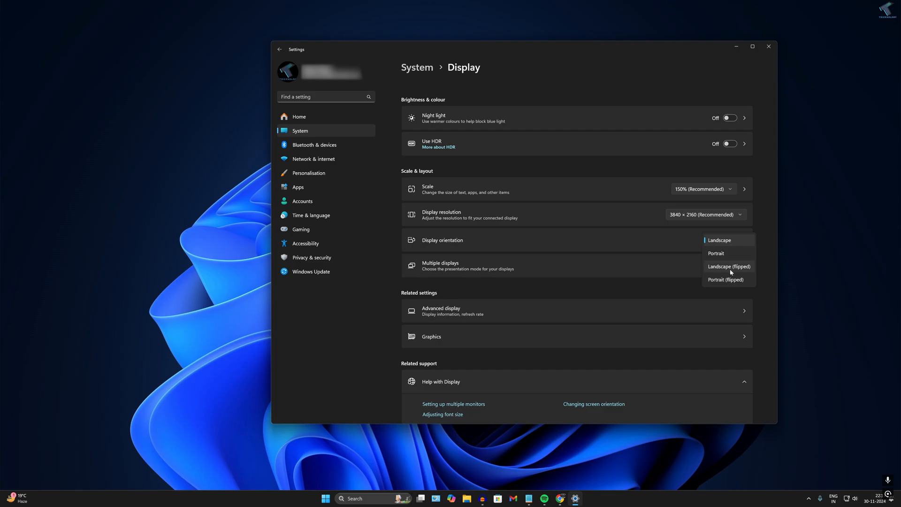
pyautogui.click(725, 279)
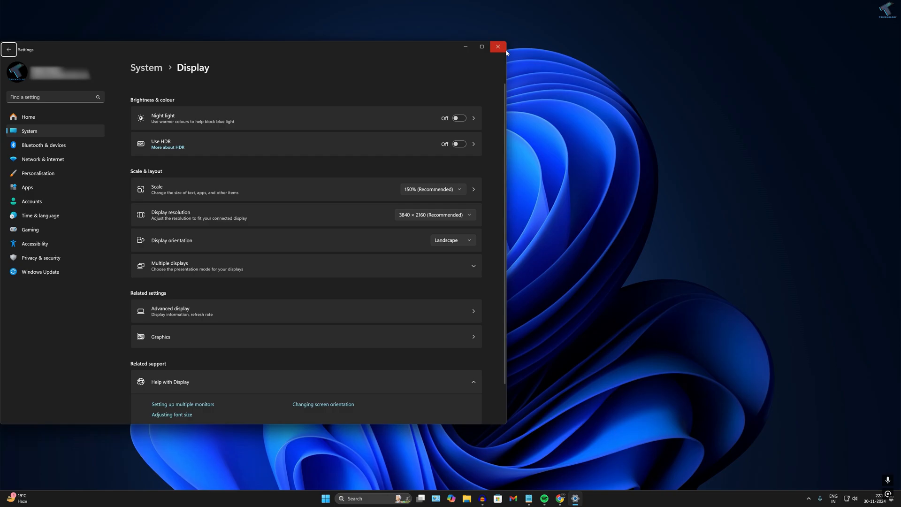
pyautogui.click(497, 46)
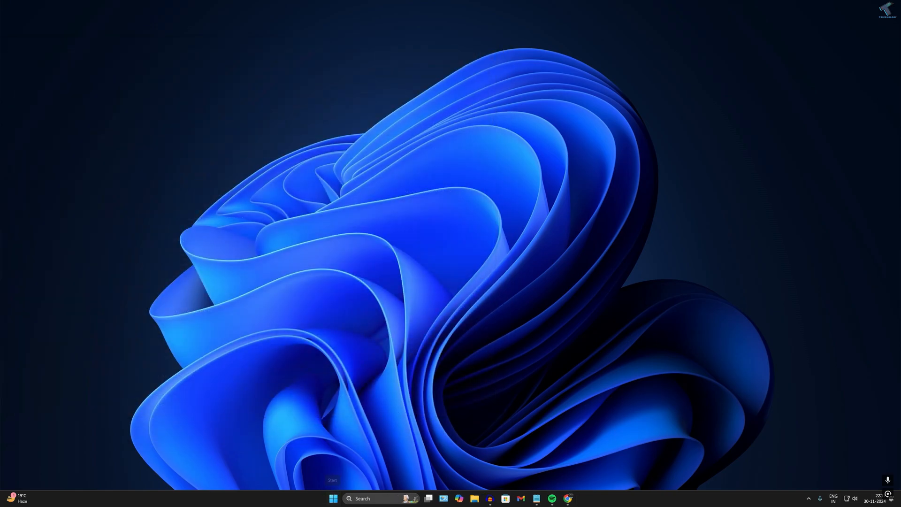
# Launch Intel Graphics Command Center, go to System and switch Enable System HotKeys on
pyautogui.click(332, 498)
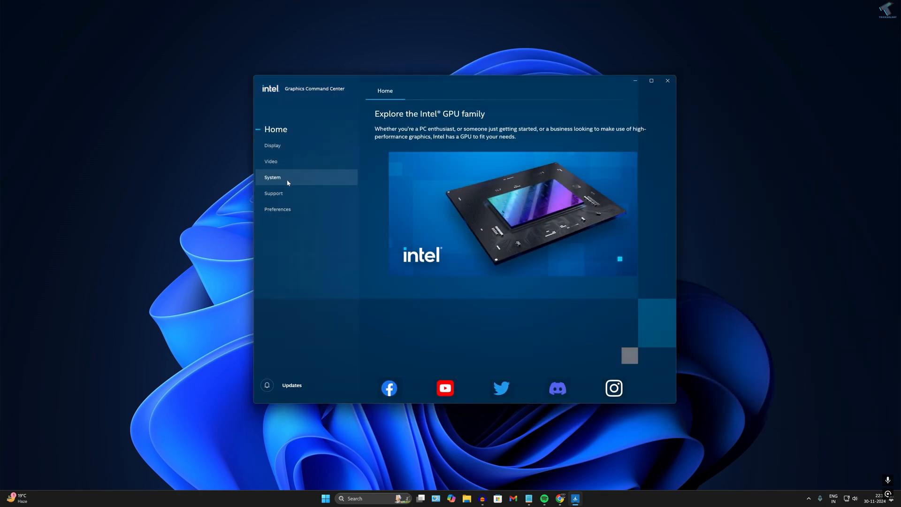
pyautogui.click(278, 178)
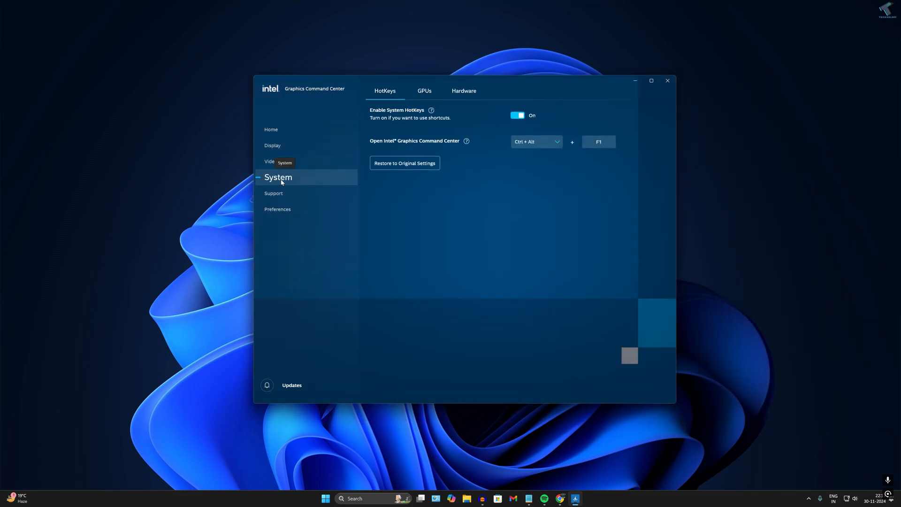
pyautogui.click(517, 116)
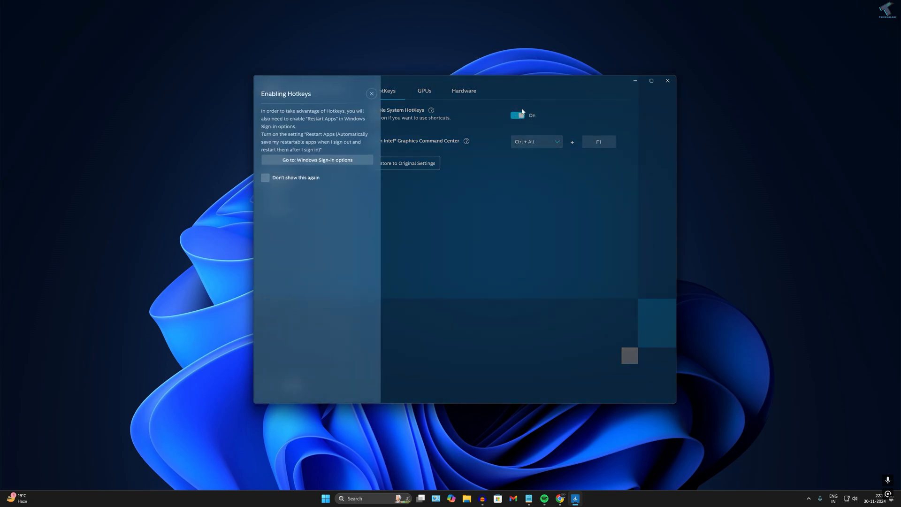
pyautogui.moveTo(529, 117)
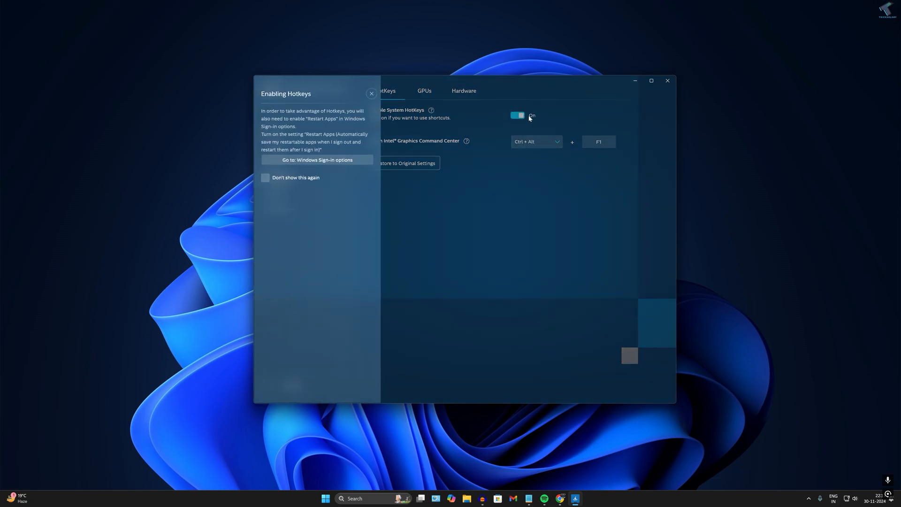
pyautogui.moveTo(297, 163)
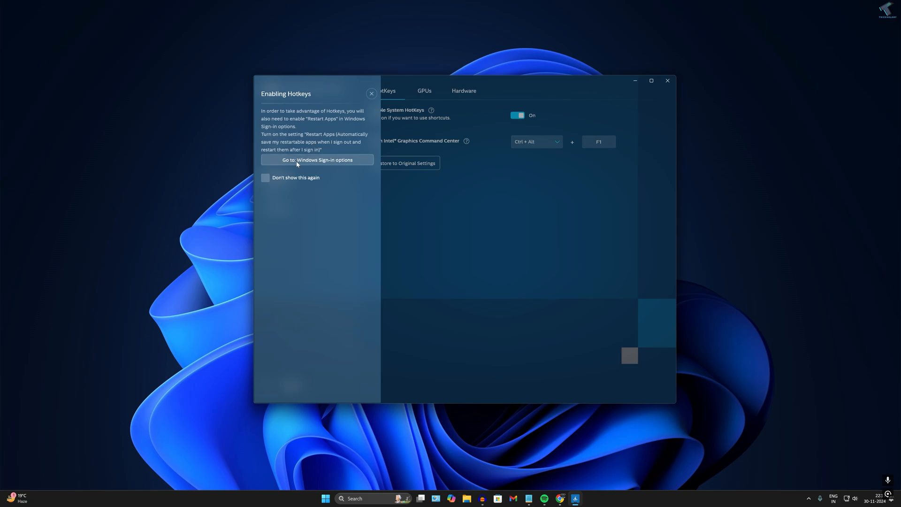
pyautogui.moveTo(310, 164)
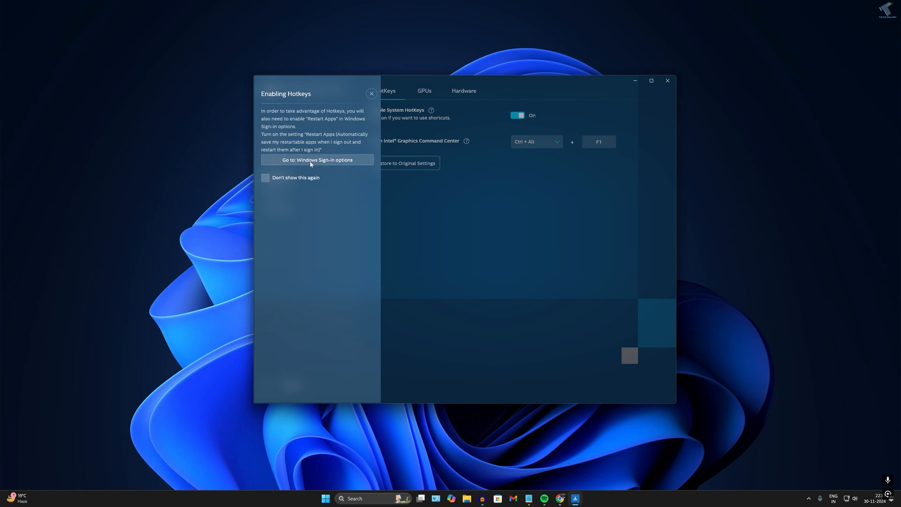
# Go to Windows Sign-in options from the Enabling Hotkeys panel
pyautogui.click(316, 160)
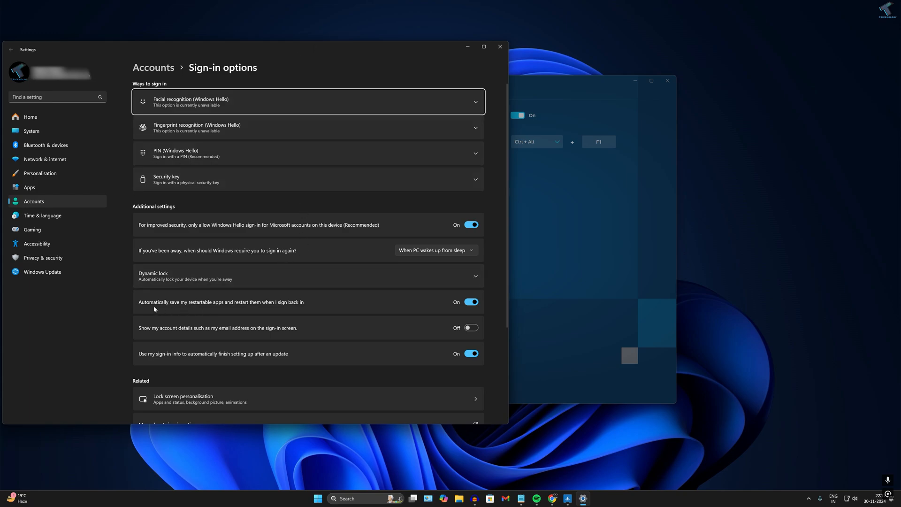
pyautogui.moveTo(189, 309)
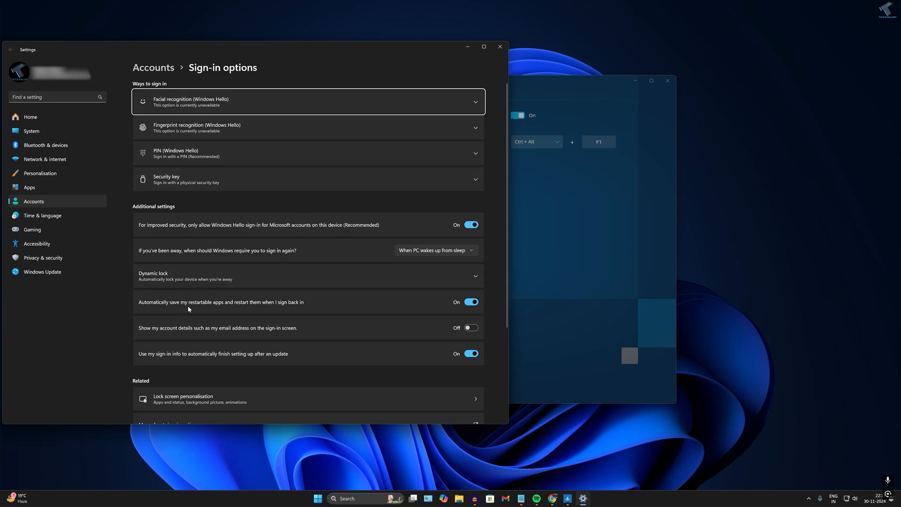
pyautogui.moveTo(231, 309)
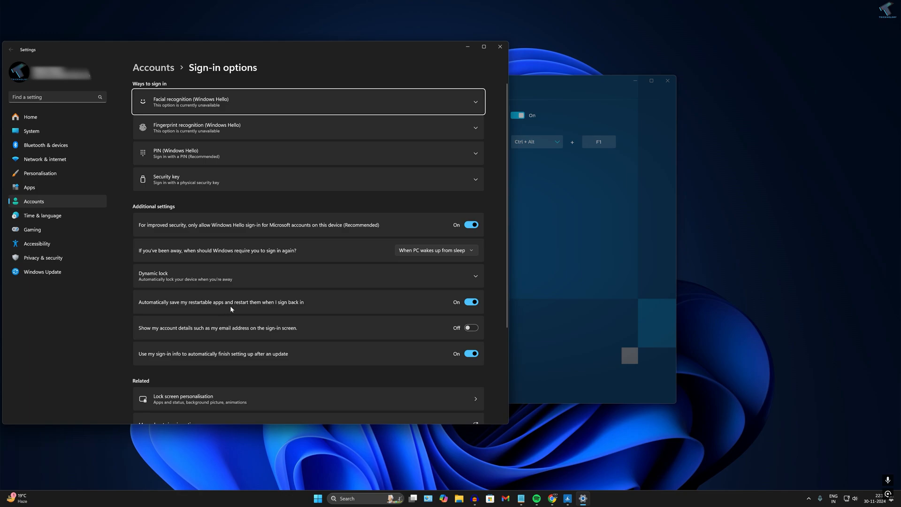
pyautogui.moveTo(290, 309)
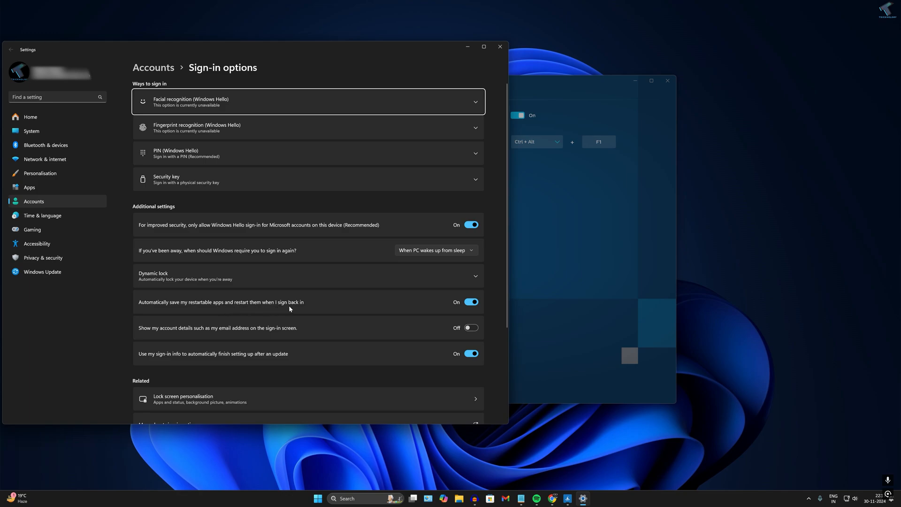
pyautogui.moveTo(415, 302)
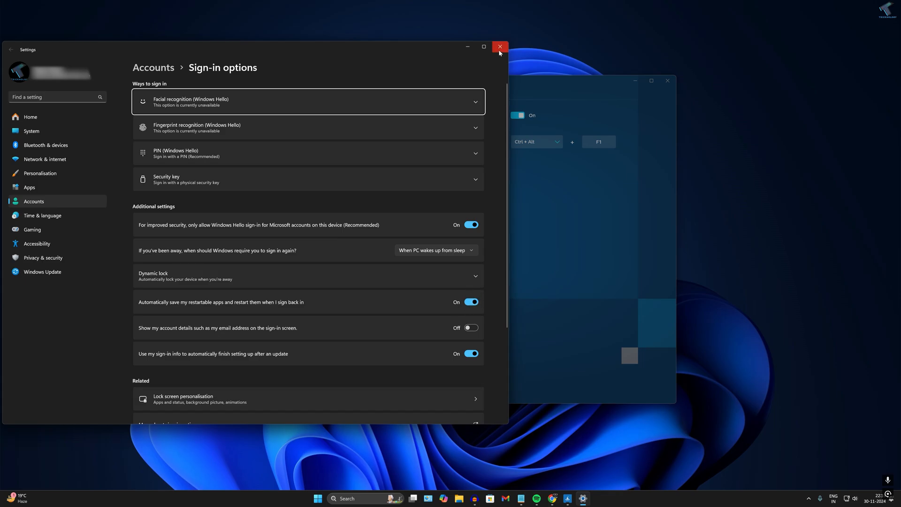
# Close the Sign-in options window, returning to the Enabling Hotkeys panel
pyautogui.click(499, 47)
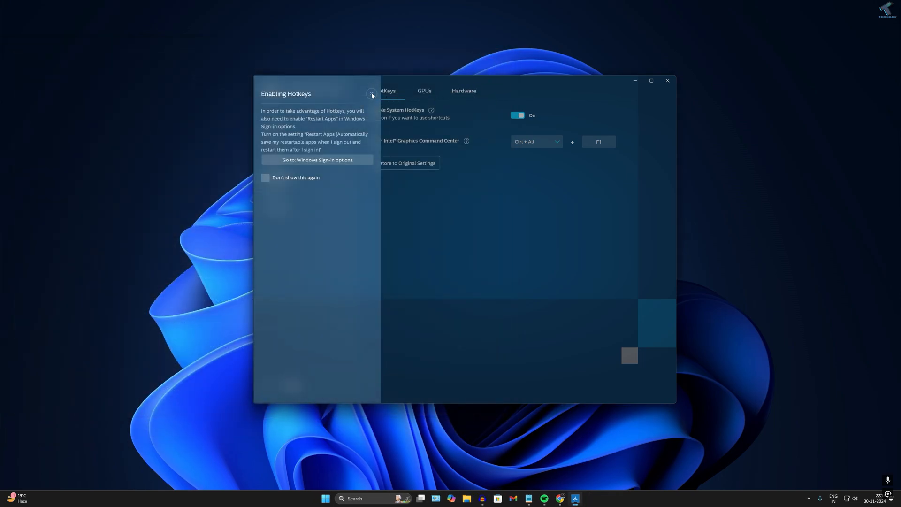
# Dismiss the Enabling Hotkeys panel and close Graphics Command Center with hotkeys left on
pyautogui.click(371, 95)
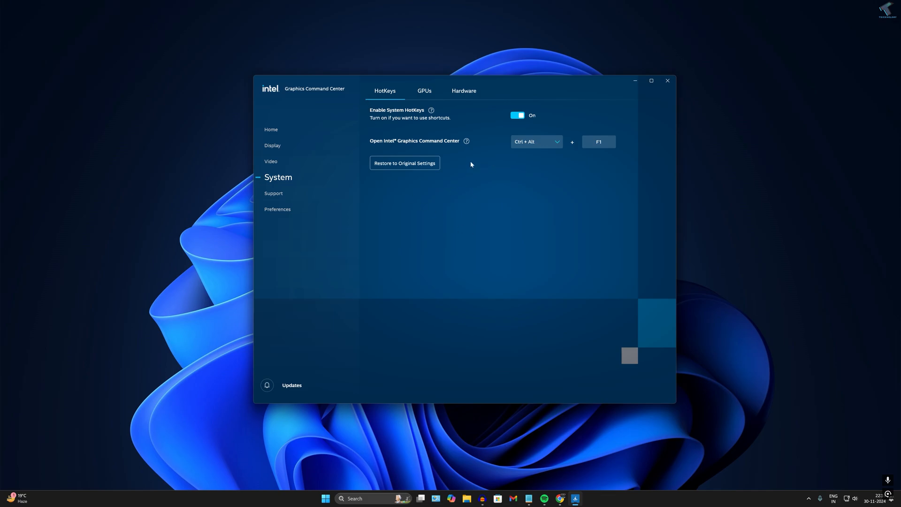
pyautogui.moveTo(513, 195)
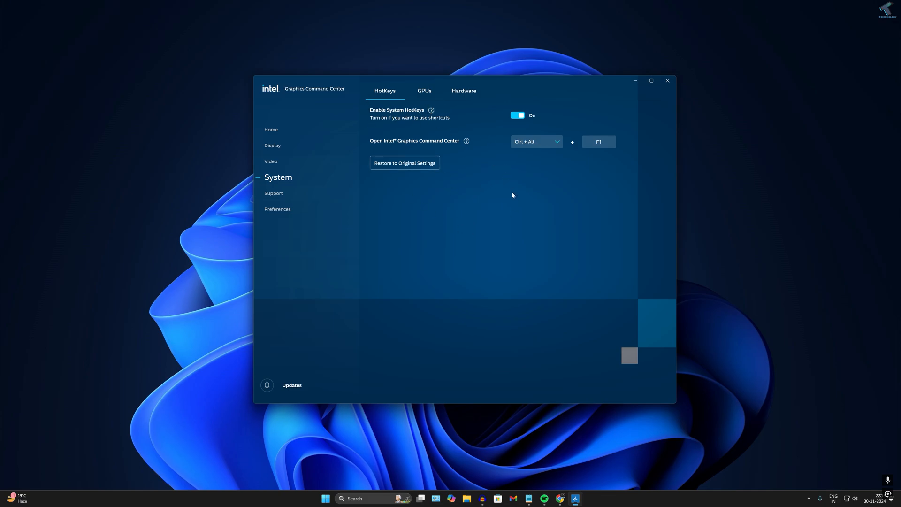
pyautogui.moveTo(391, 204)
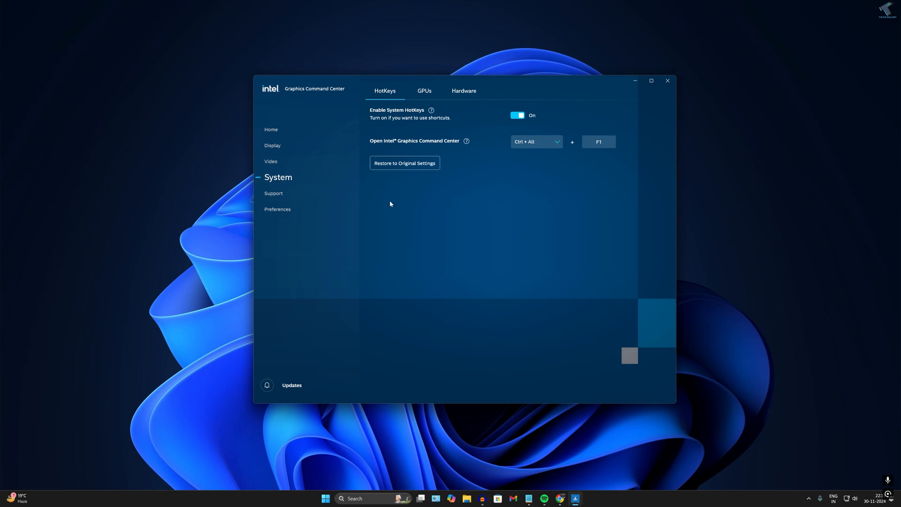
pyautogui.moveTo(302, 95)
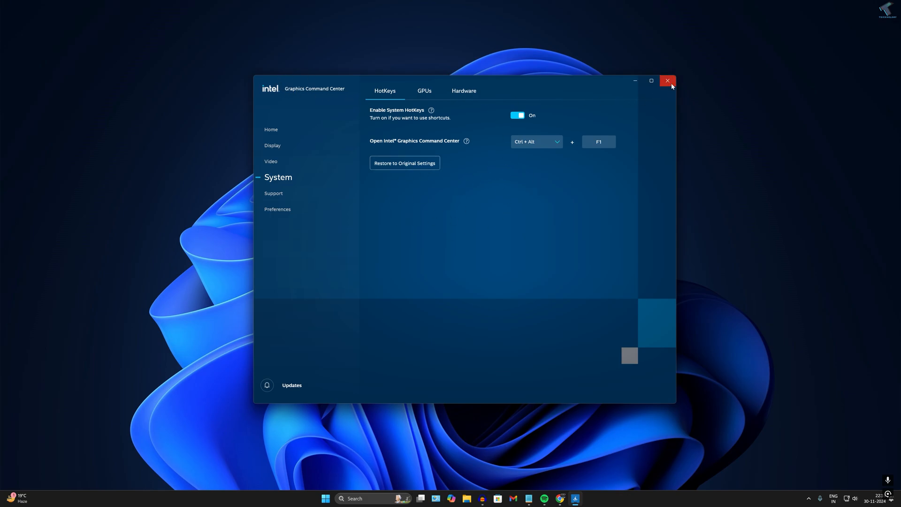
pyautogui.click(667, 80)
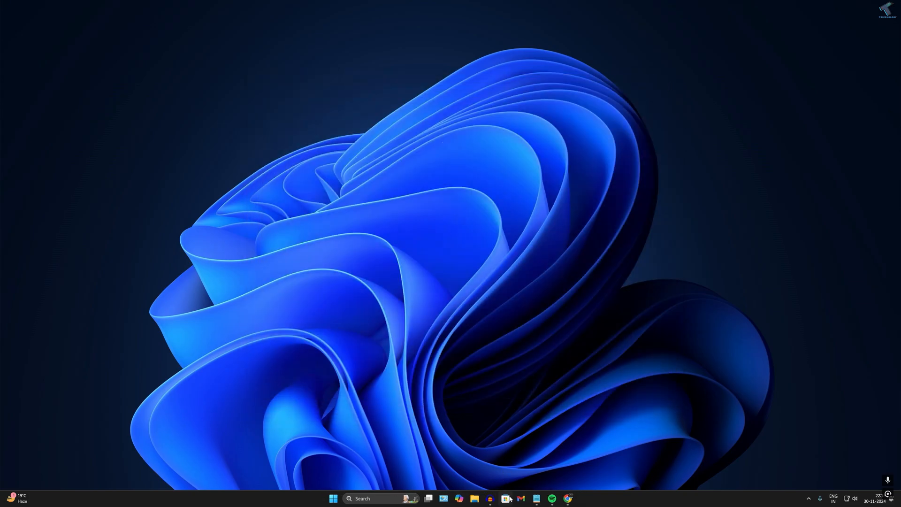
# Search Microsoft Store for Intel Graphic Command center beta and launch the installed Beta app
pyautogui.click(504, 500)
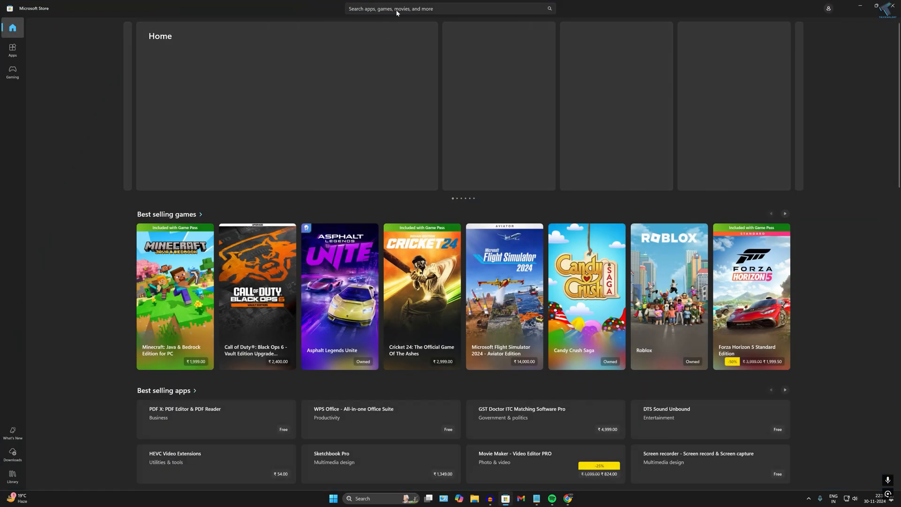
pyautogui.click(448, 9)
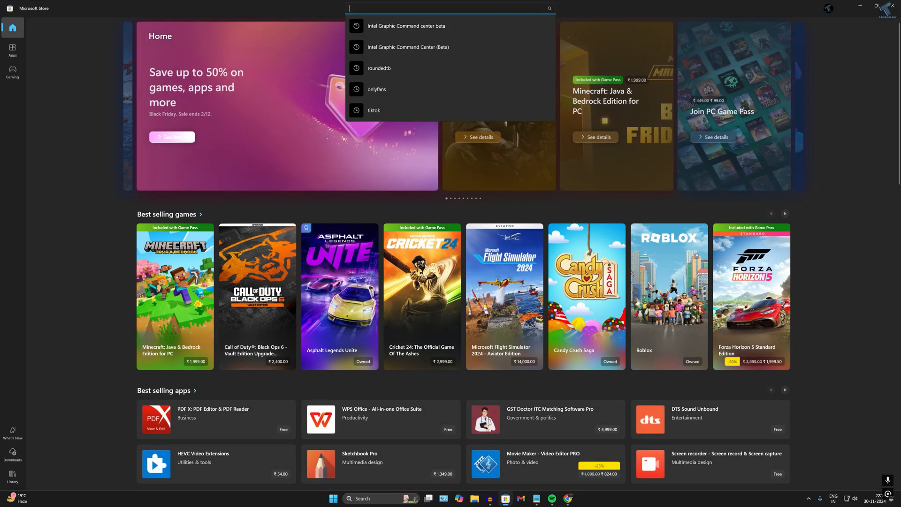
pyautogui.click(407, 26)
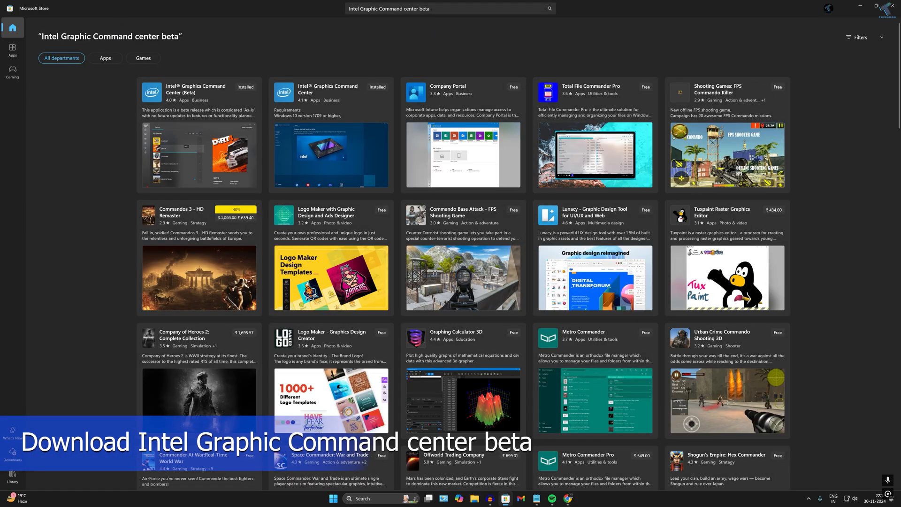
pyautogui.click(448, 8)
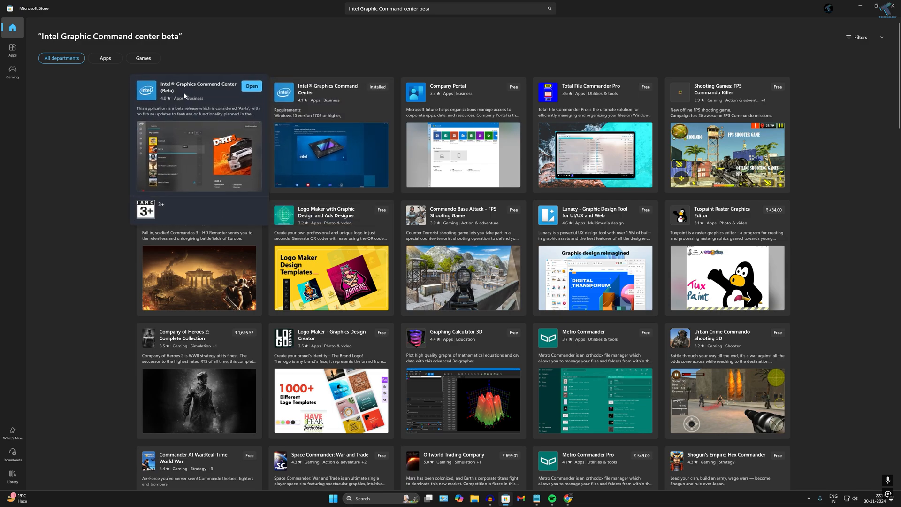
pyautogui.click(197, 89)
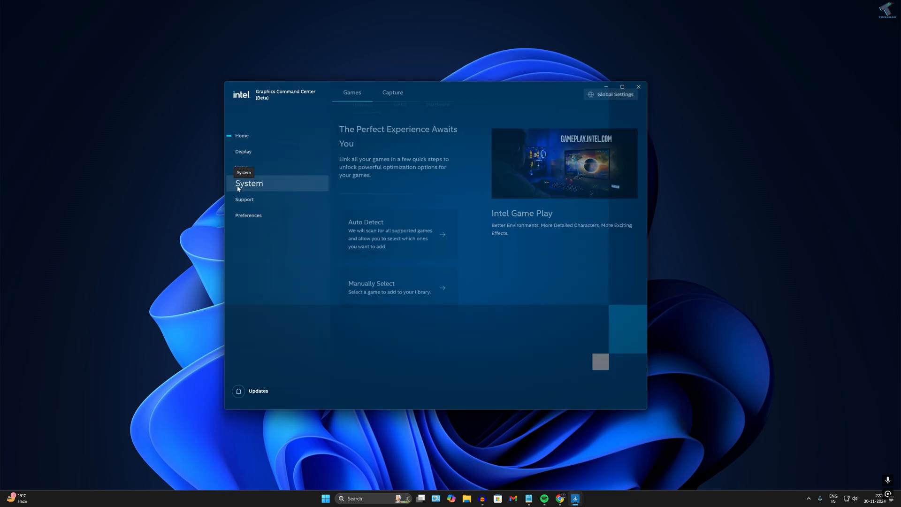
# On the System page switch Enable System HotKeys to On, dismiss the notice and close the Beta app
pyautogui.click(249, 183)
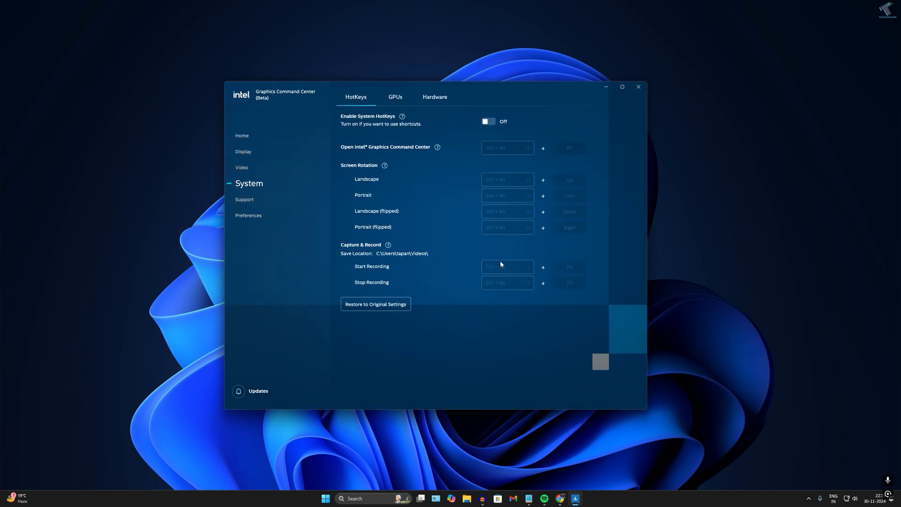
pyautogui.click(489, 121)
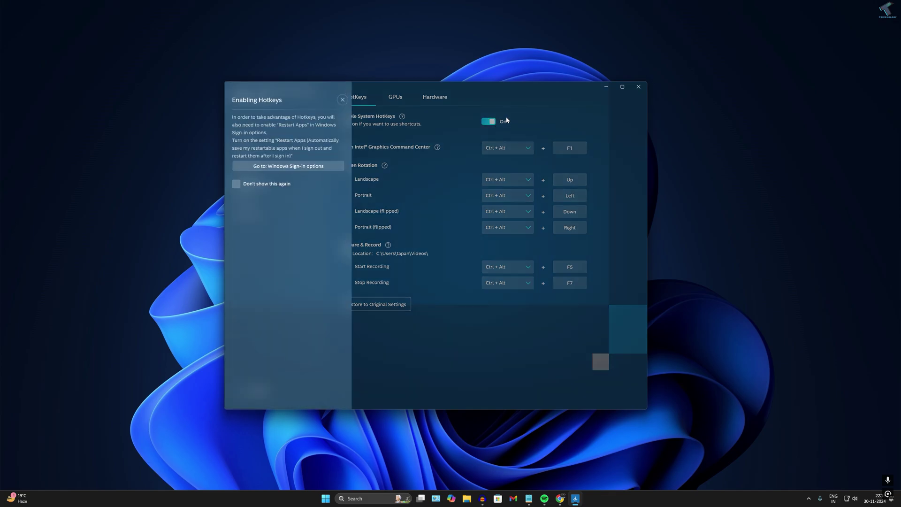
pyautogui.click(342, 99)
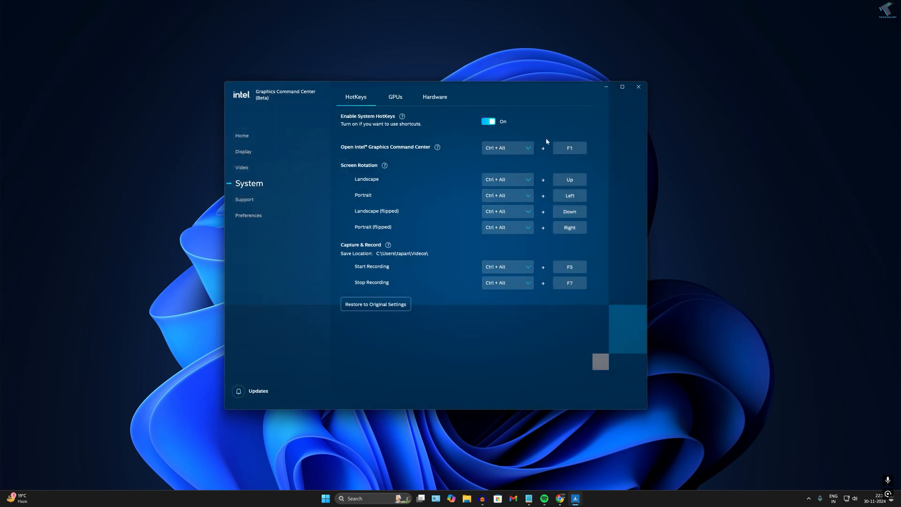
pyautogui.click(638, 86)
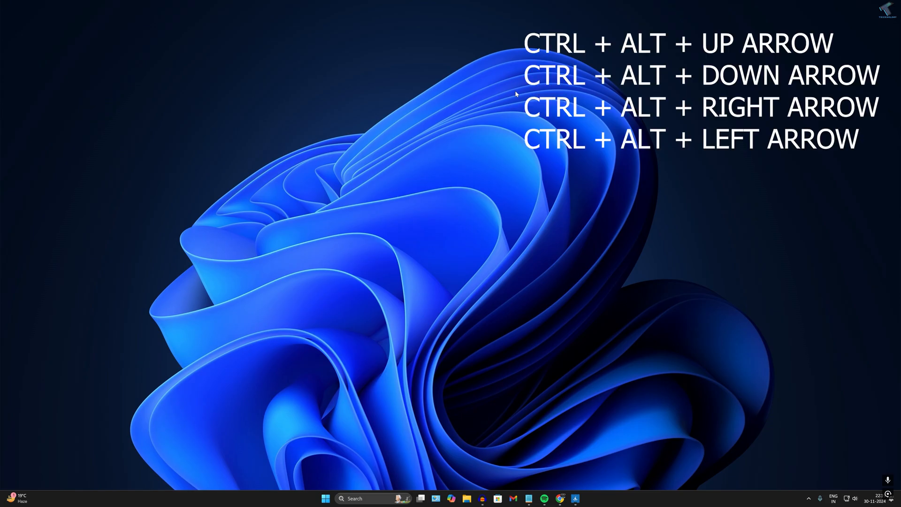
# Try the Ctrl+Alt+Right rotation hotkey, then bring the Beta app back from the taskbar
pyautogui.press('ctrl+alt+right')
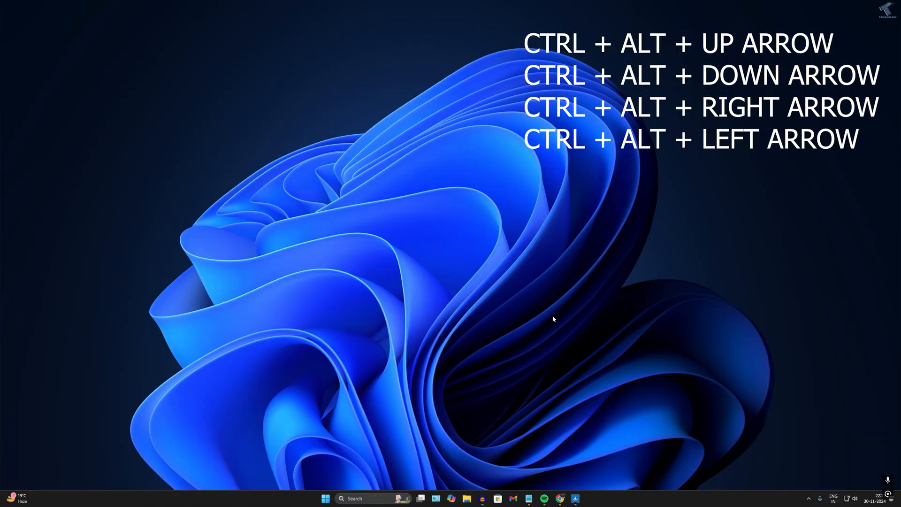
pyautogui.click(574, 498)
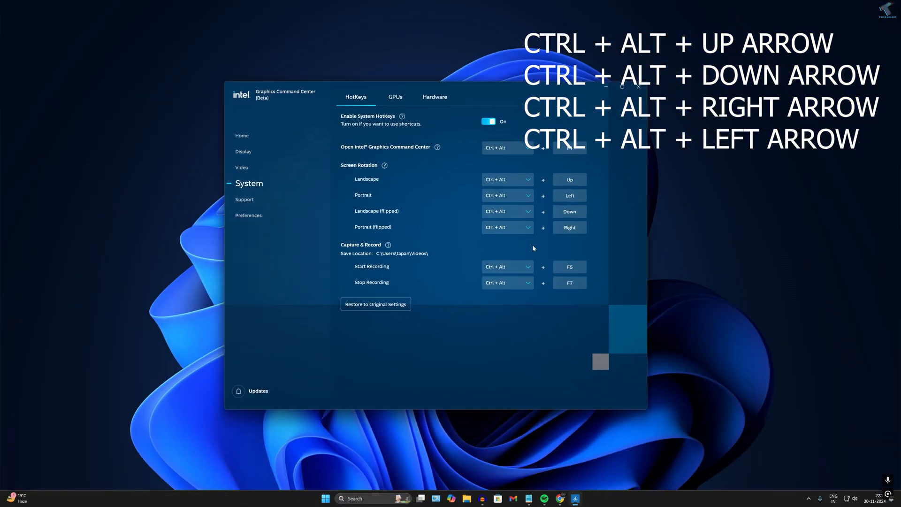